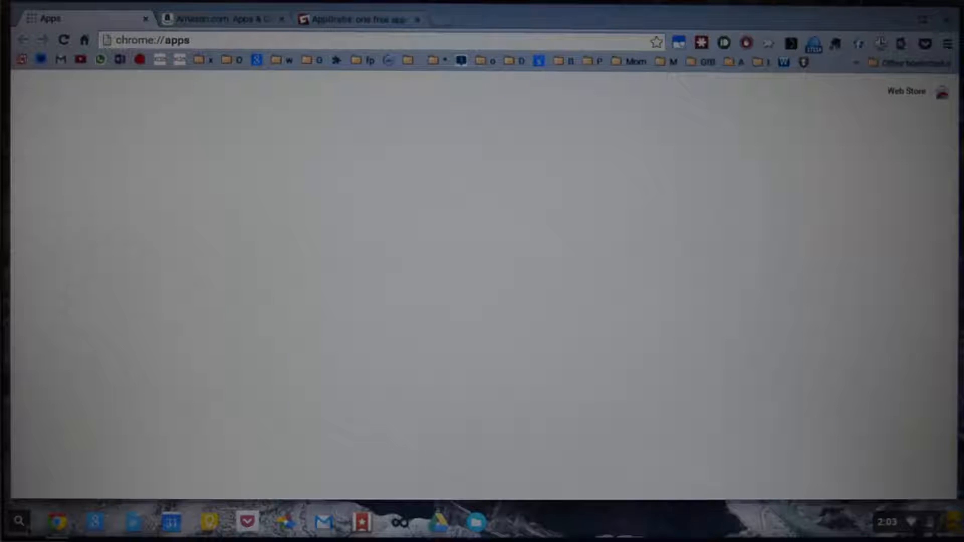
mouse_move(17, 522)
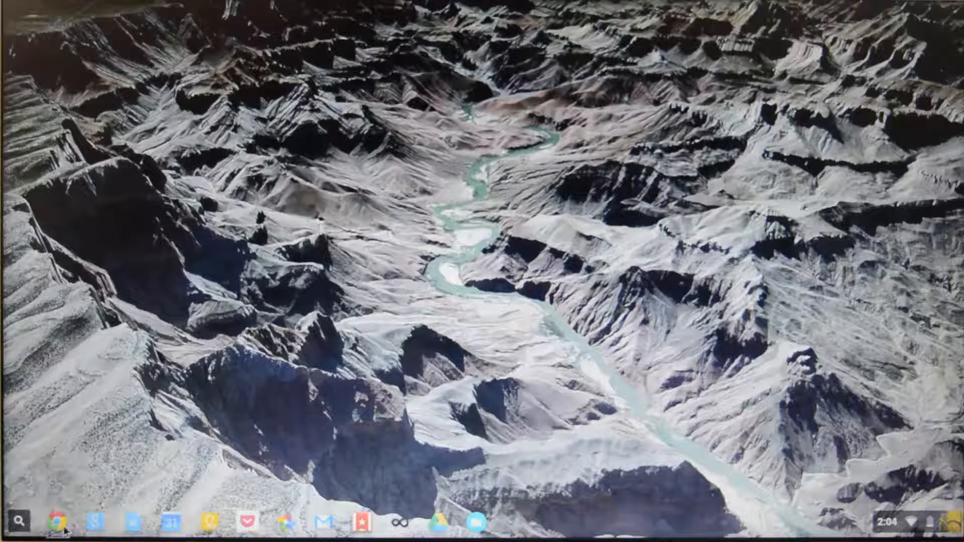
Open Chrome's Settings and show About Chrome OS with version 43.0.2357.81
click(55, 522)
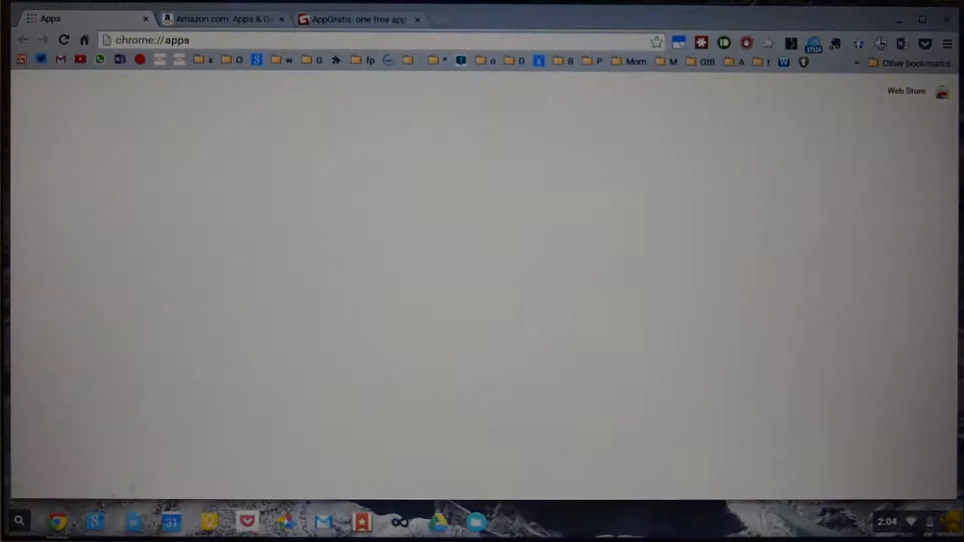
click(949, 43)
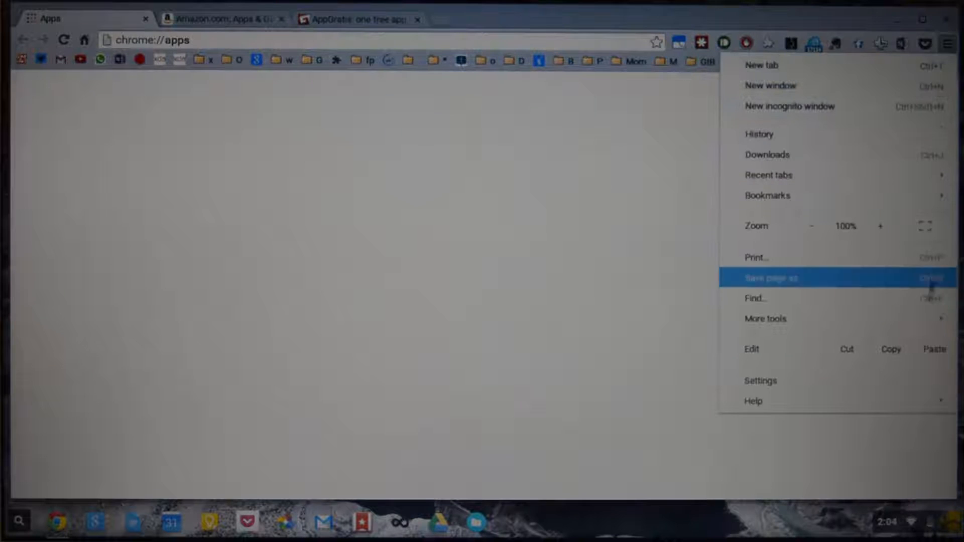
click(761, 381)
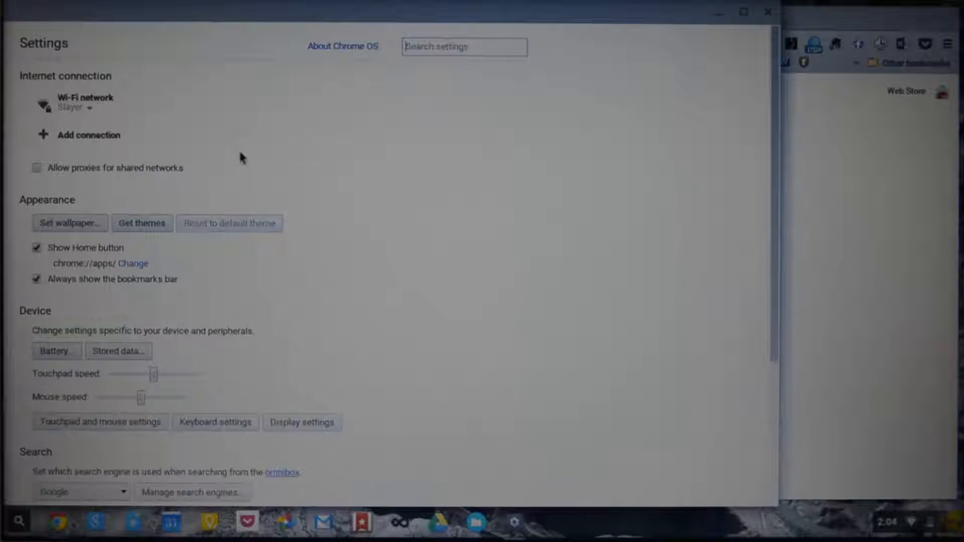
mouse_move(335, 82)
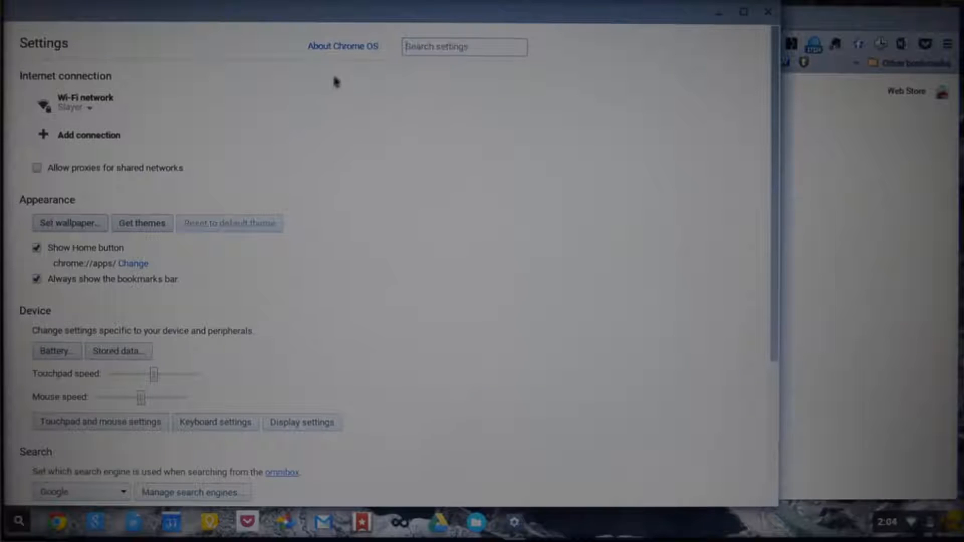
click(344, 46)
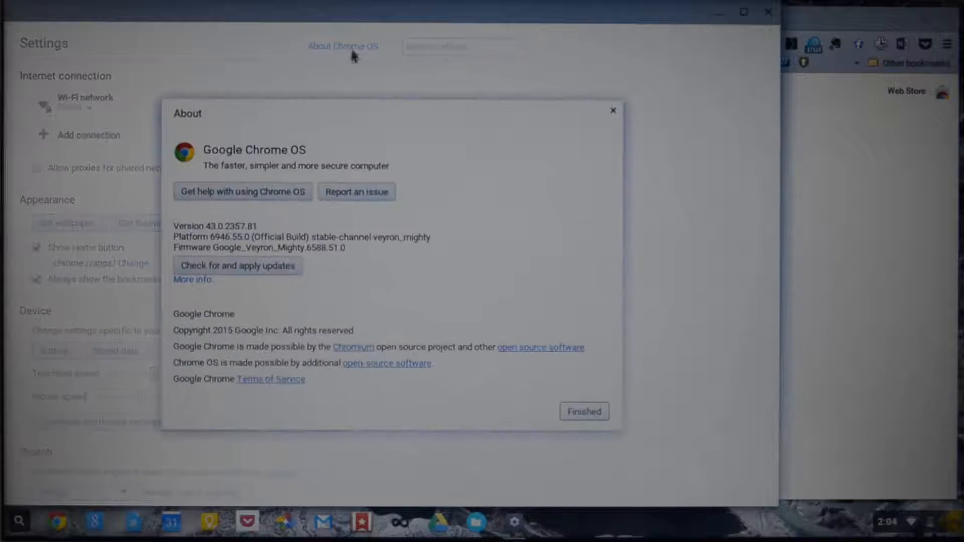
mouse_move(340, 143)
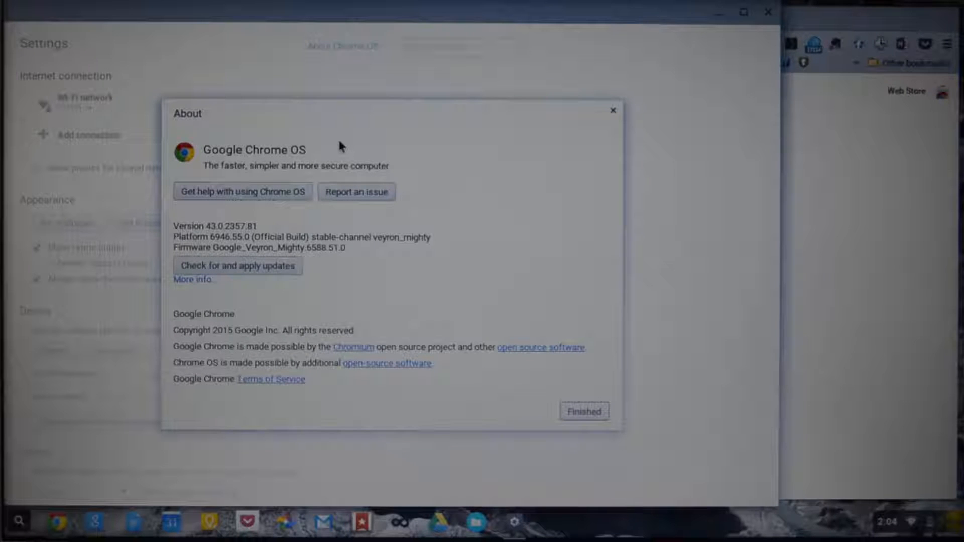
mouse_move(262, 252)
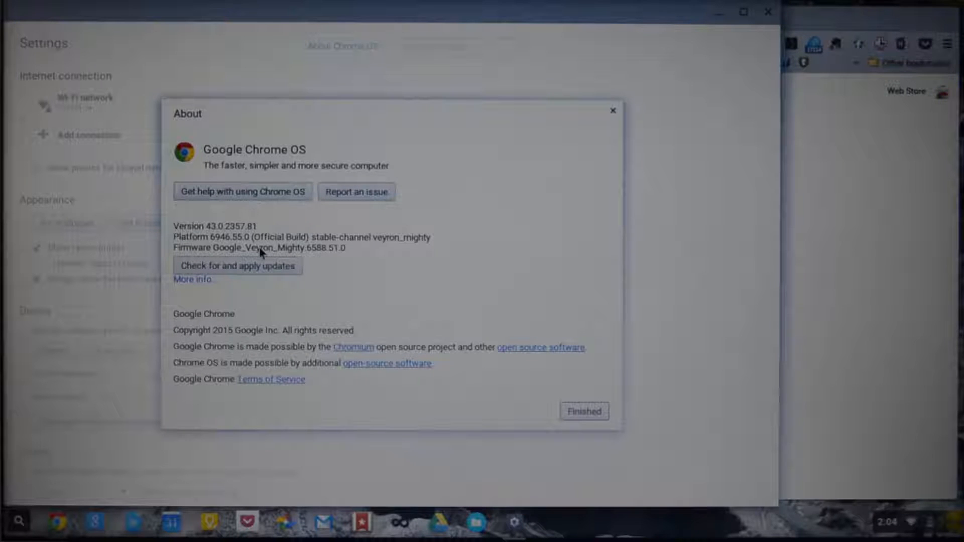
mouse_move(278, 214)
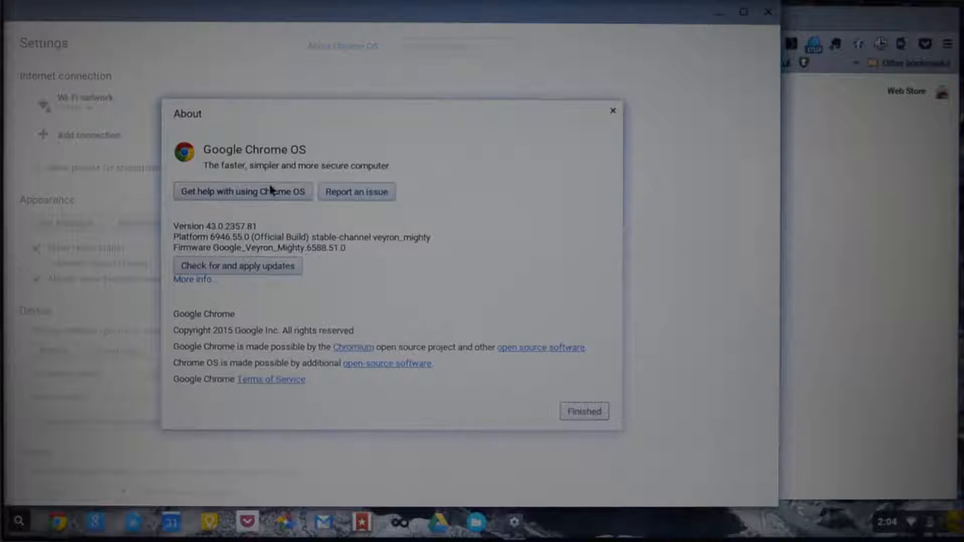
mouse_move(270, 185)
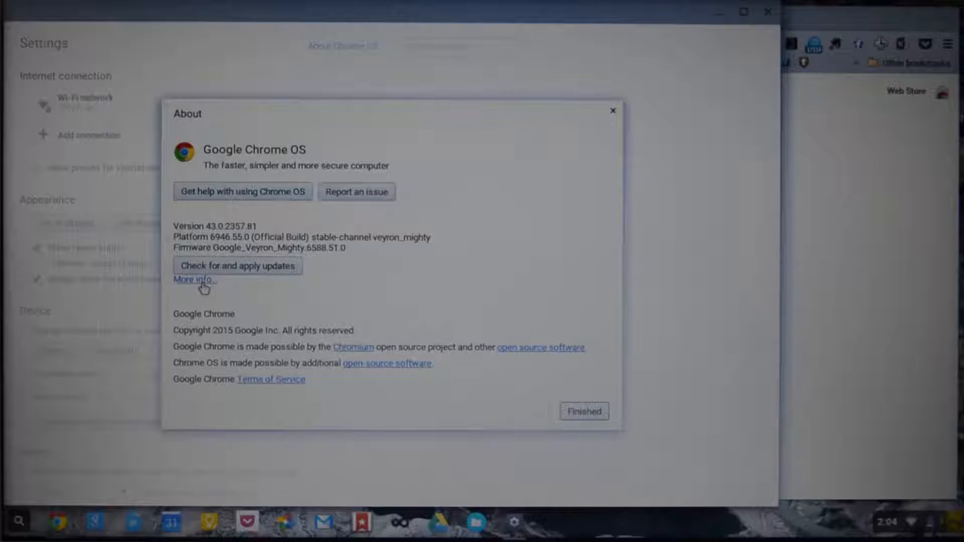
Expand More info, view the update channels, and cancel to stay on Stable
click(192, 281)
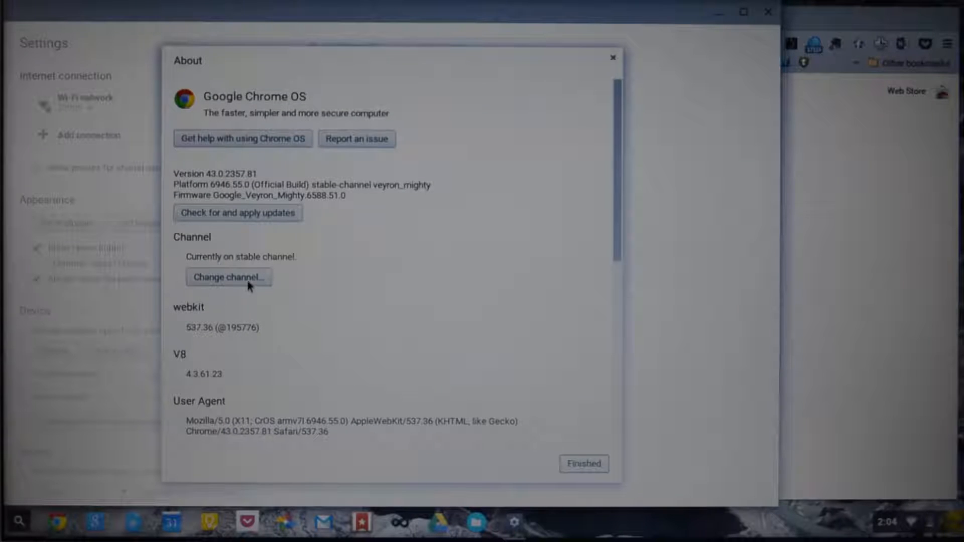
click(229, 277)
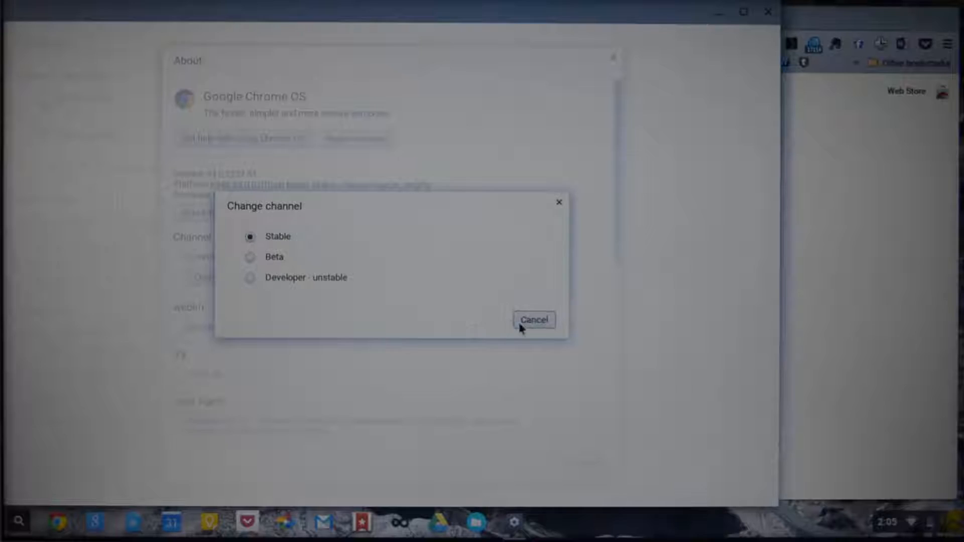
click(535, 320)
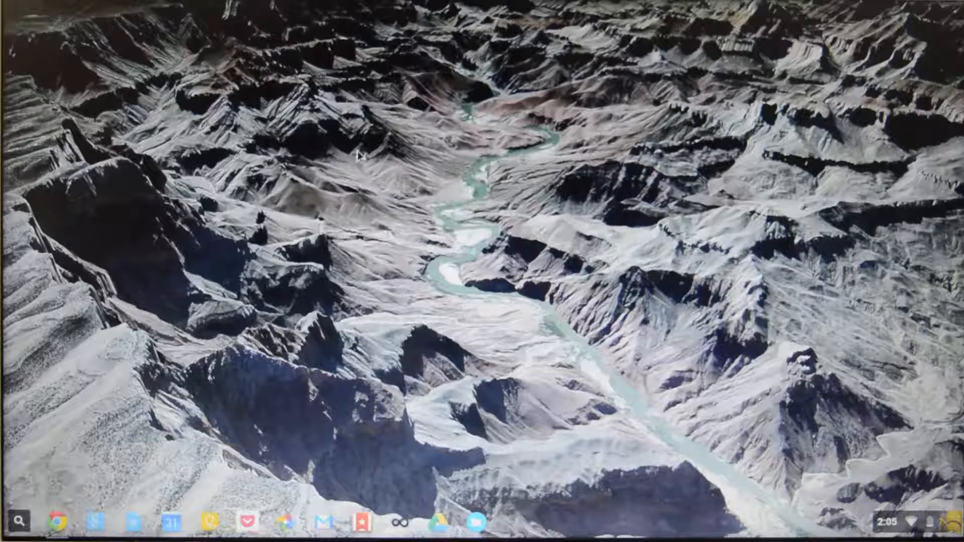
Set the shelf position to the bottom from the desktop context menu
right_click(455, 206)
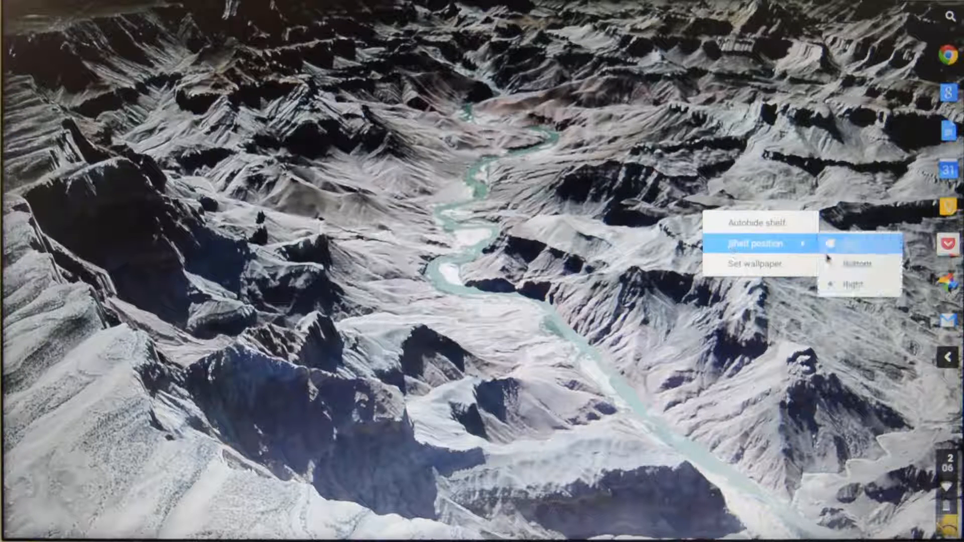
click(854, 262)
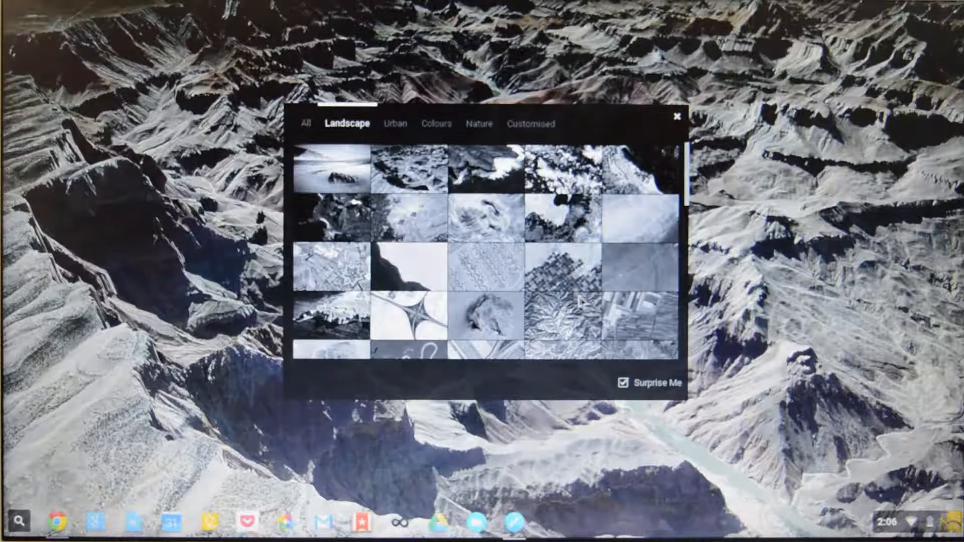
Turn off Surprise Me and choose the aerial coastline image as wallpaper
click(405, 170)
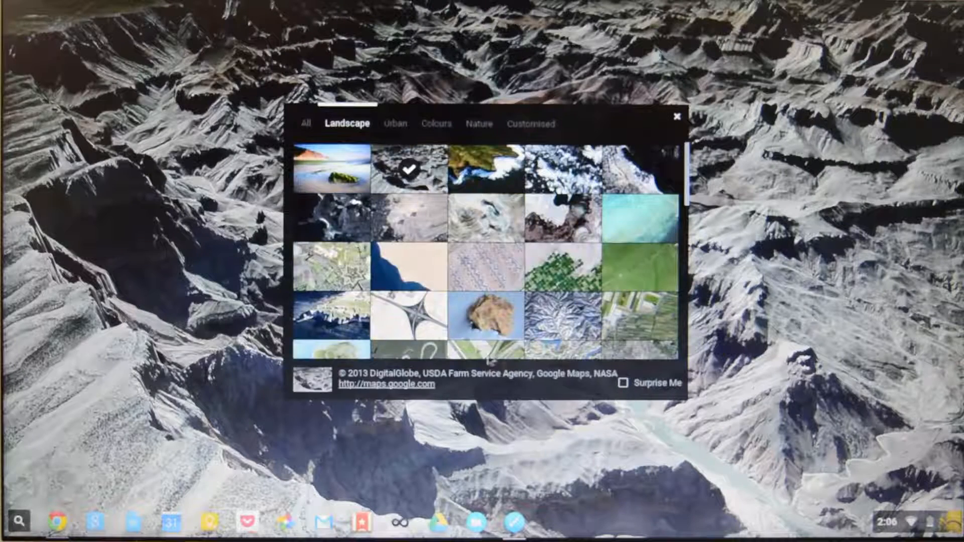
click(488, 279)
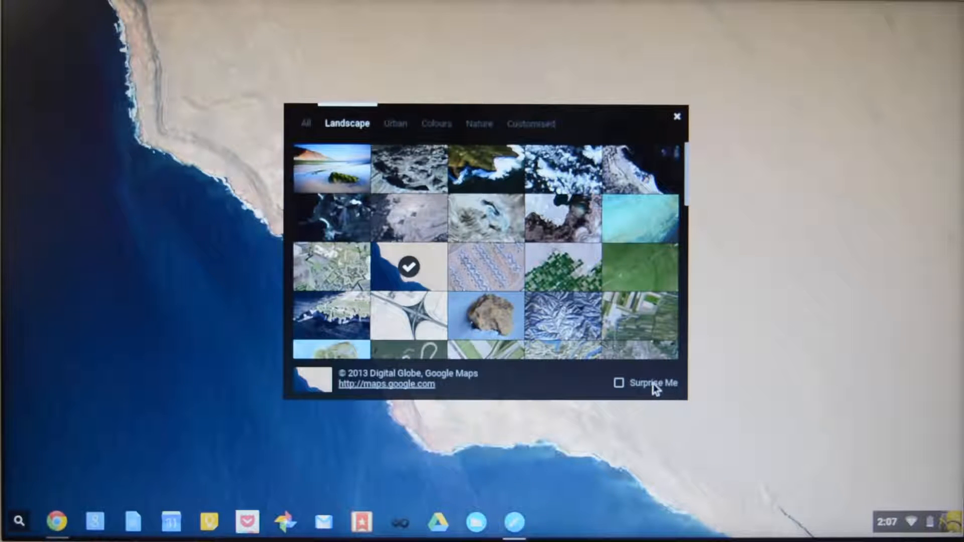
click(618, 383)
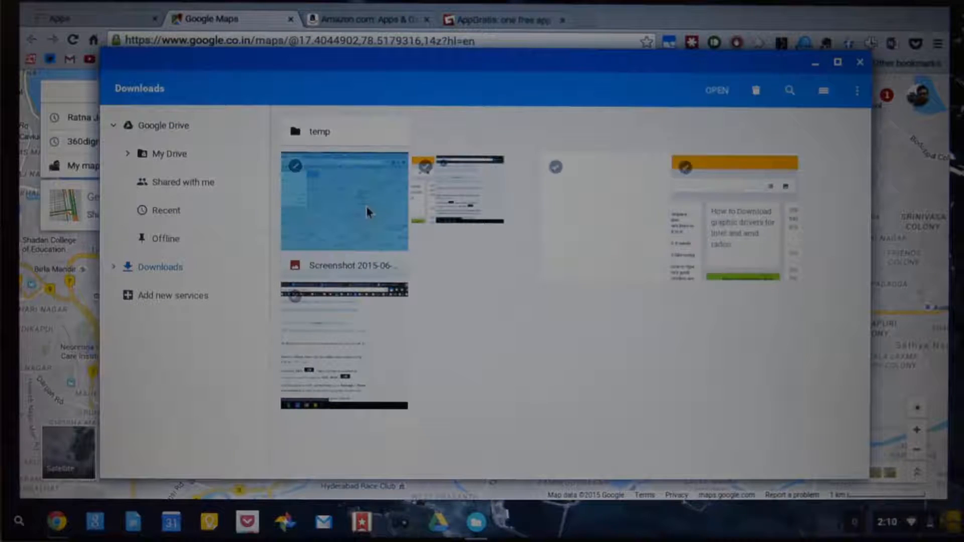
Open the first Google Maps screenshot from Downloads in the Gallery editor
double_click(341, 202)
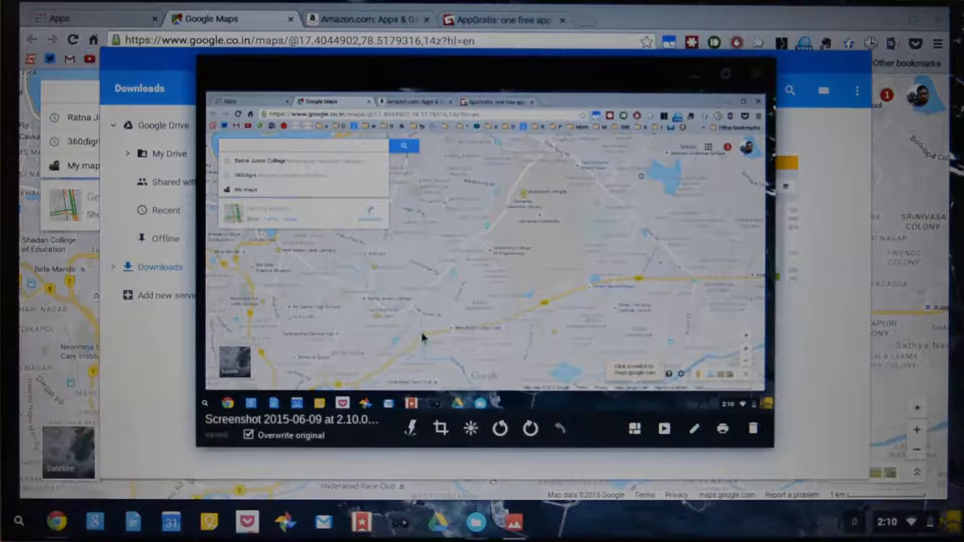
click(440, 430)
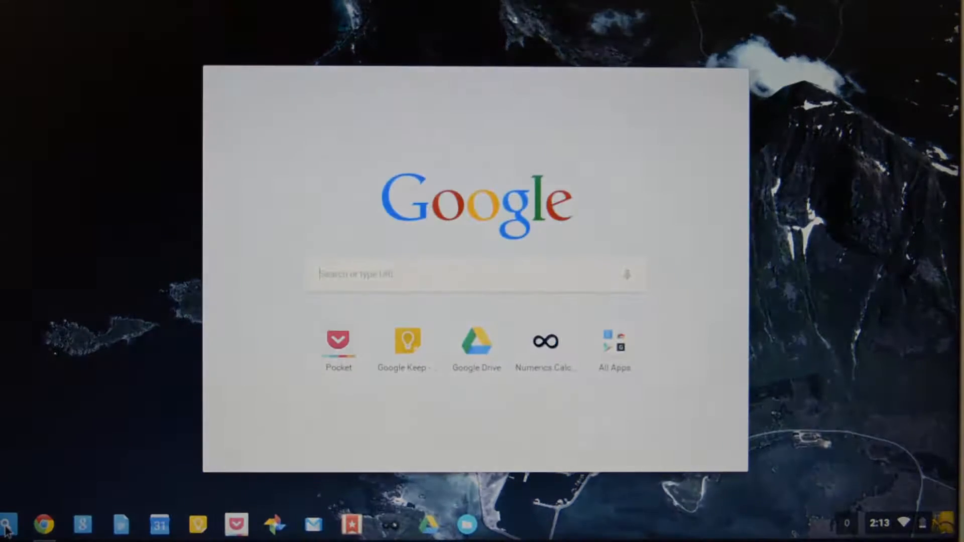
Search 'fil' in the launcher, open Files on Downloads, then close it
text(fil)
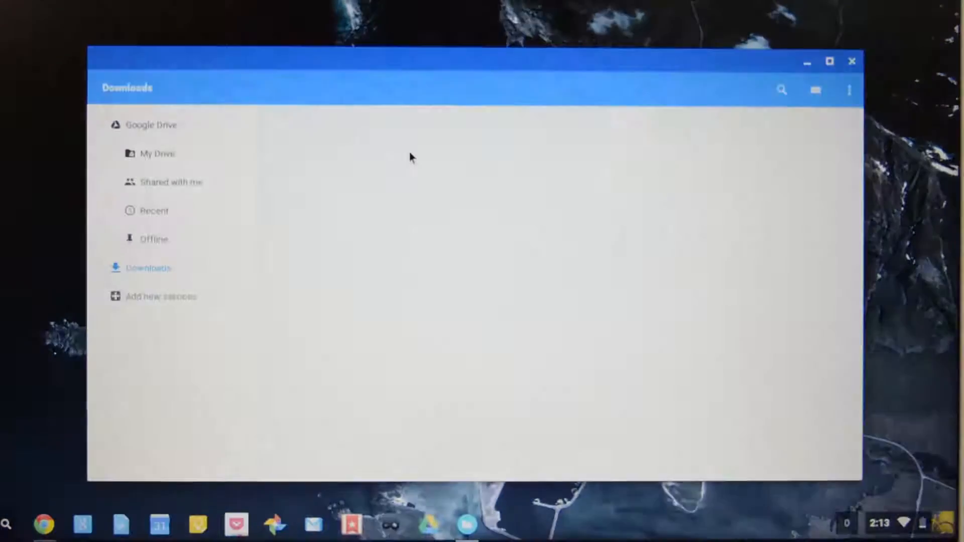
click(148, 268)
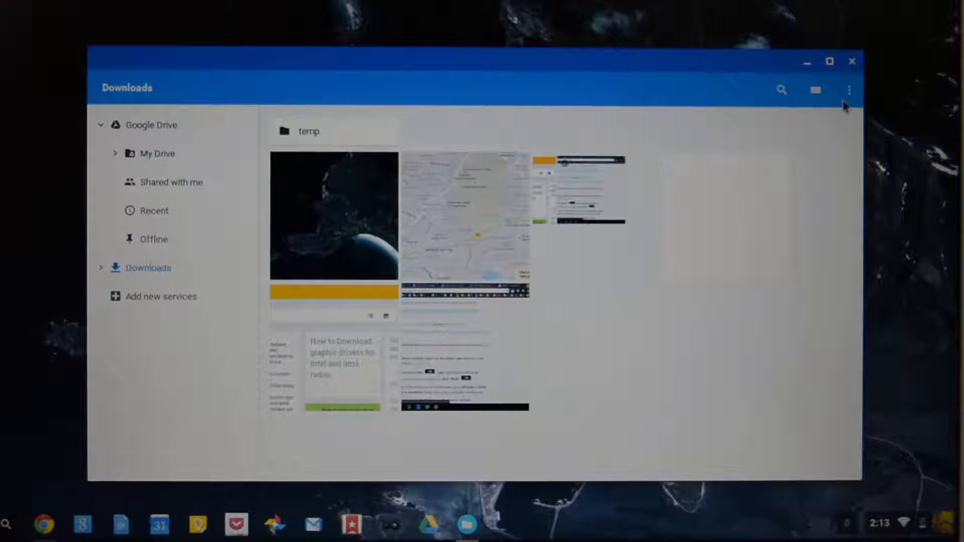
click(197, 526)
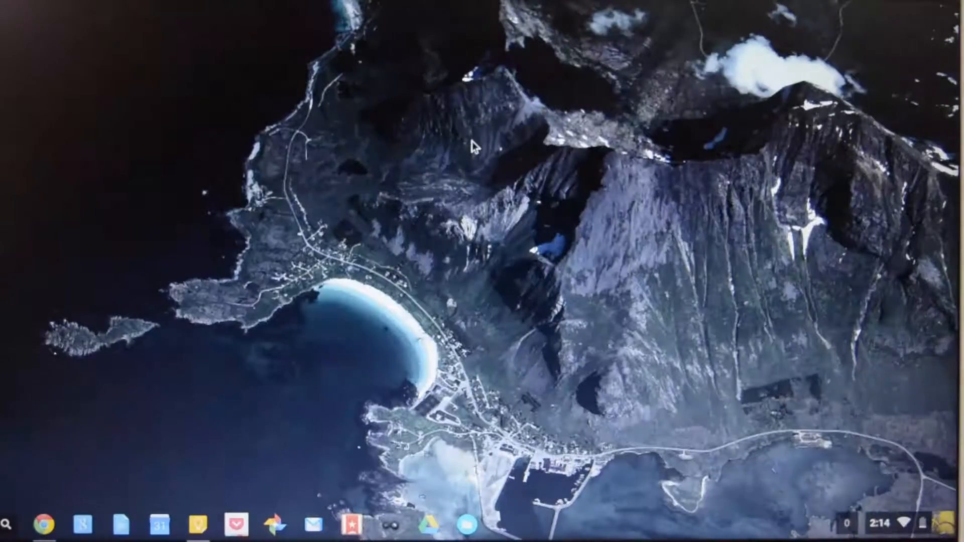
click(43, 523)
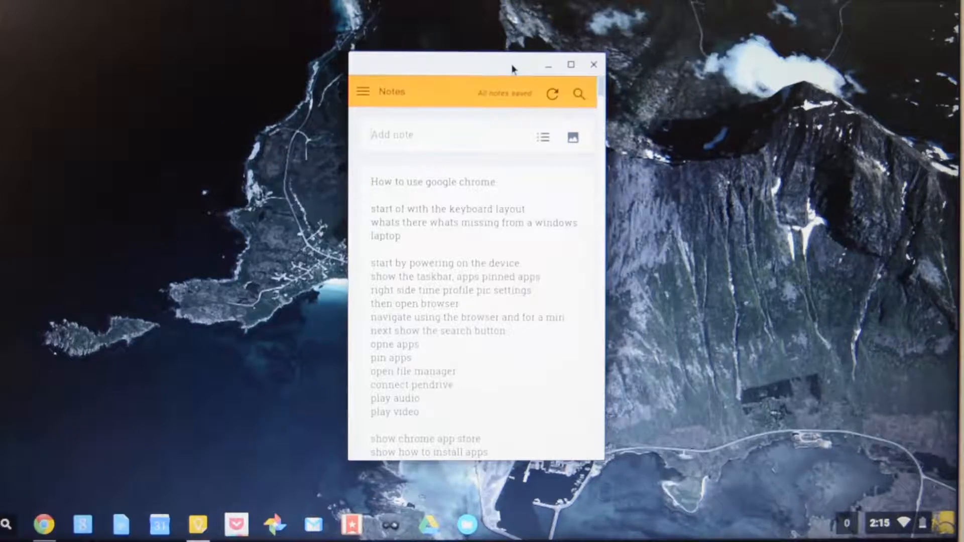
click(573, 64)
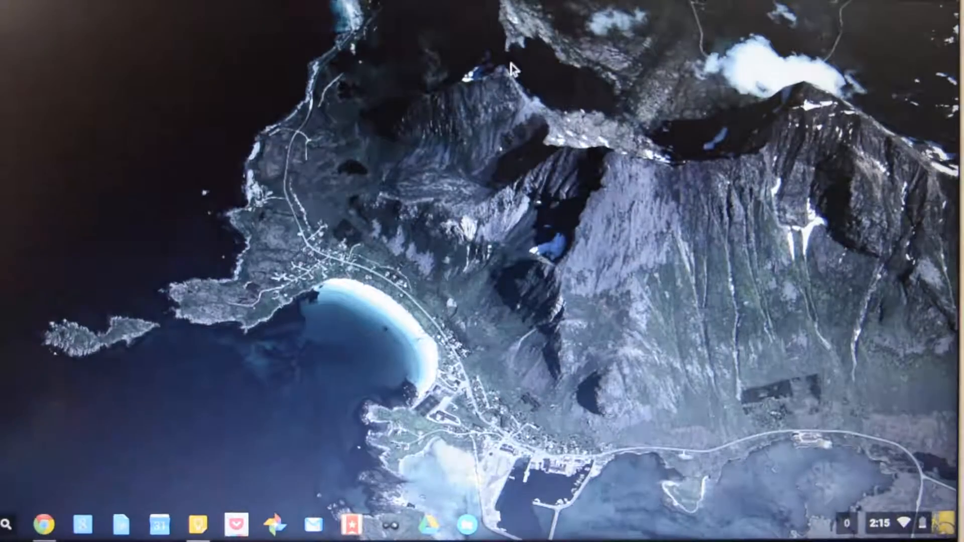
click(197, 526)
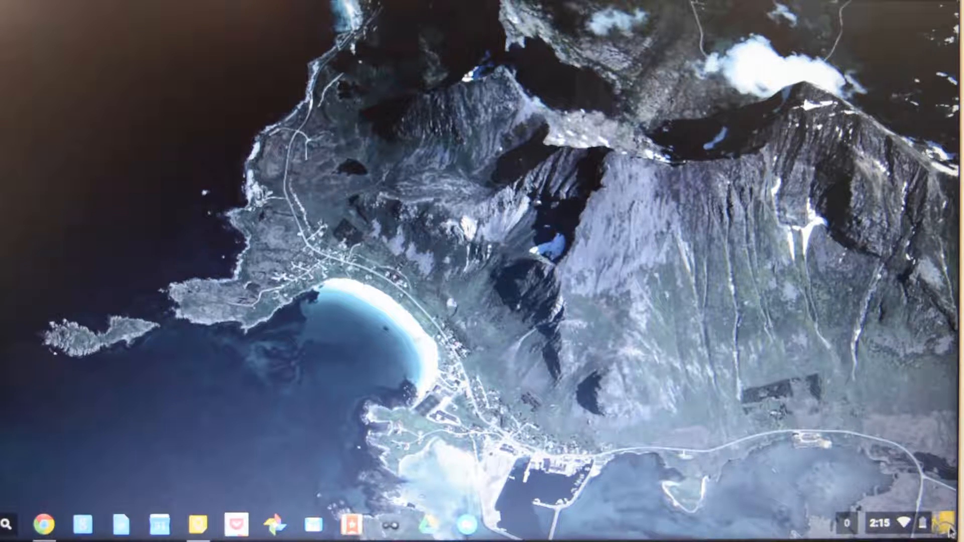
Open the status tray and view the Wi-Fi network connection details
click(941, 524)
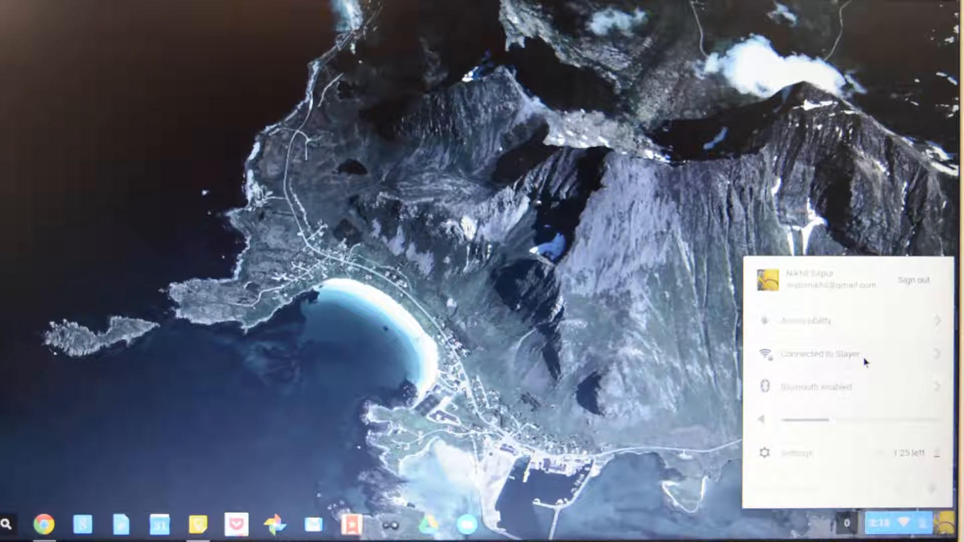
click(822, 353)
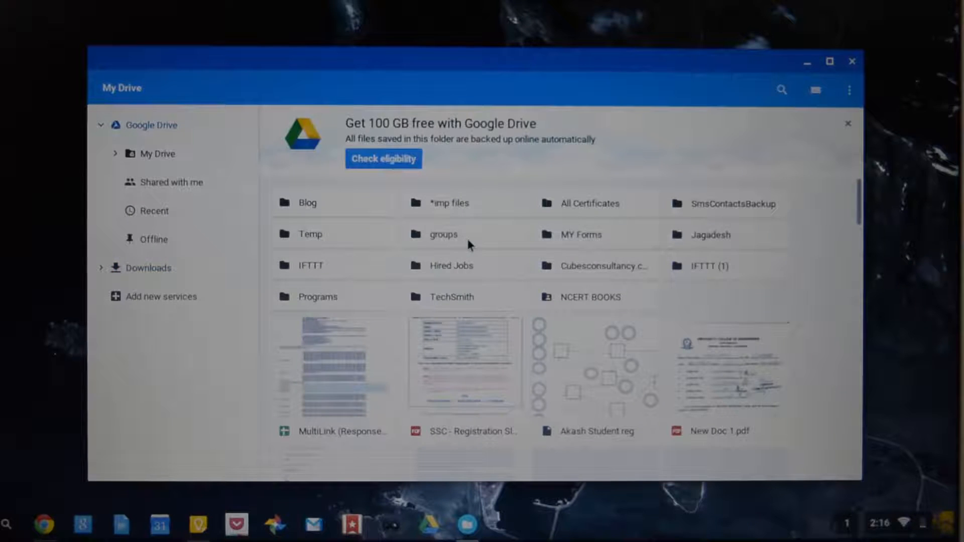
Switch the Files sidebar from My Drive back to Downloads
click(148, 268)
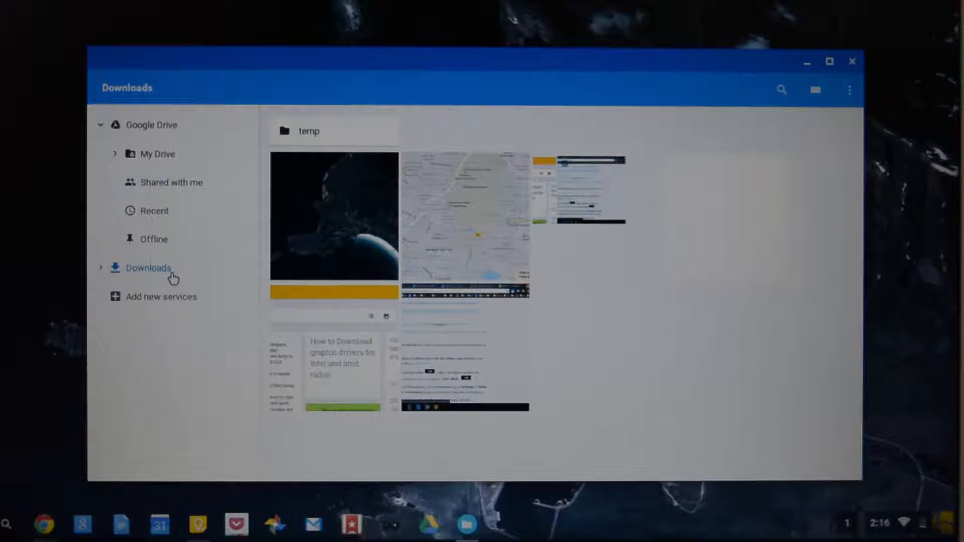
click(157, 153)
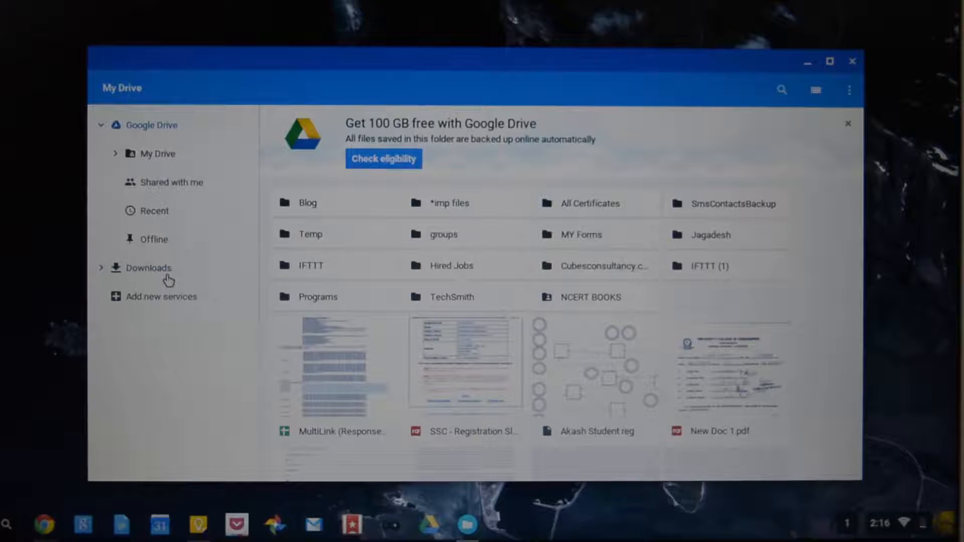
click(148, 267)
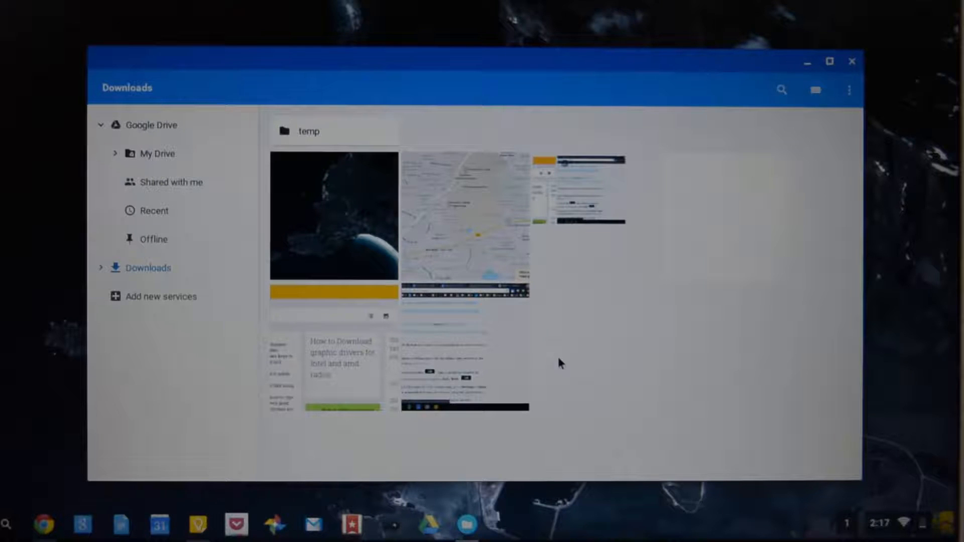
mouse_move(559, 374)
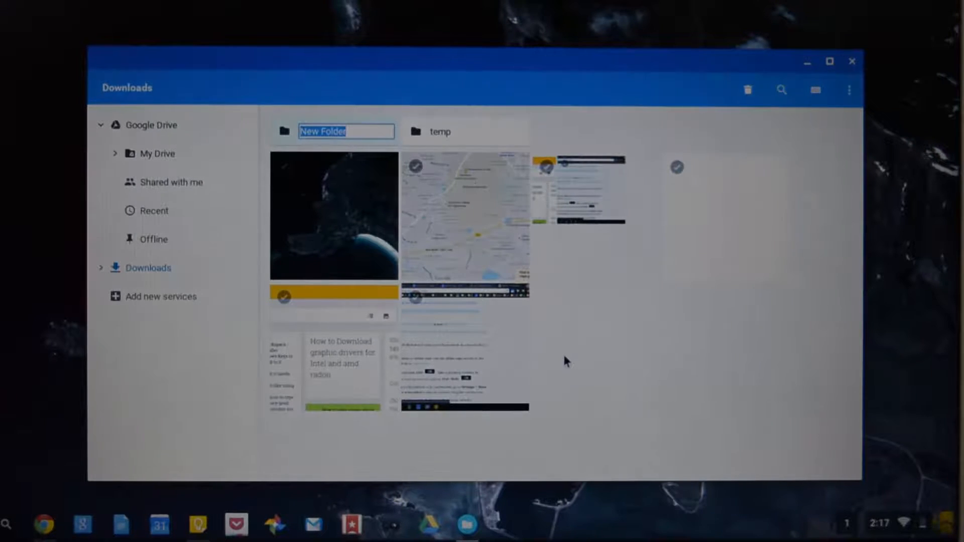
Name a new folder 'afasdfsdf' and rename the screenshot to jsdjnsdnjns.png
text(a)
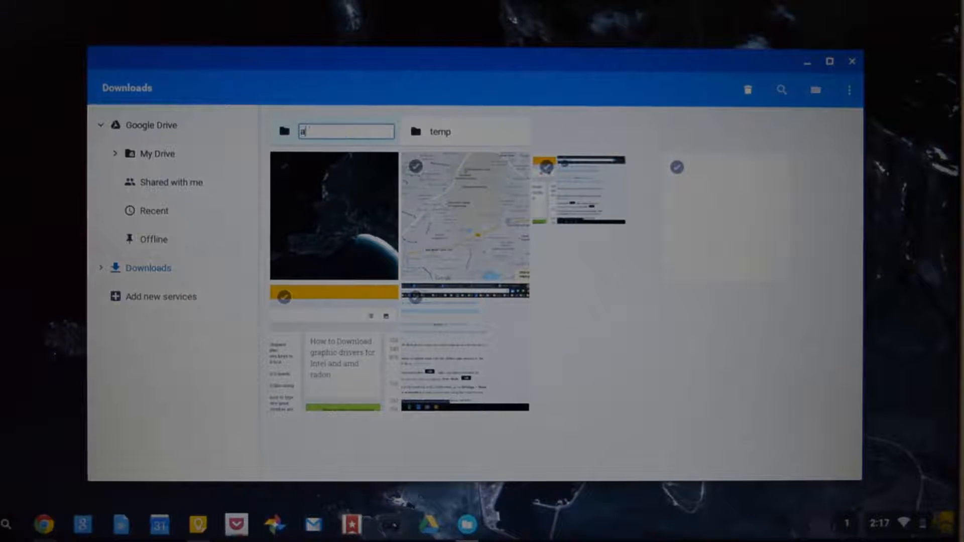
text(fasdfsdf)
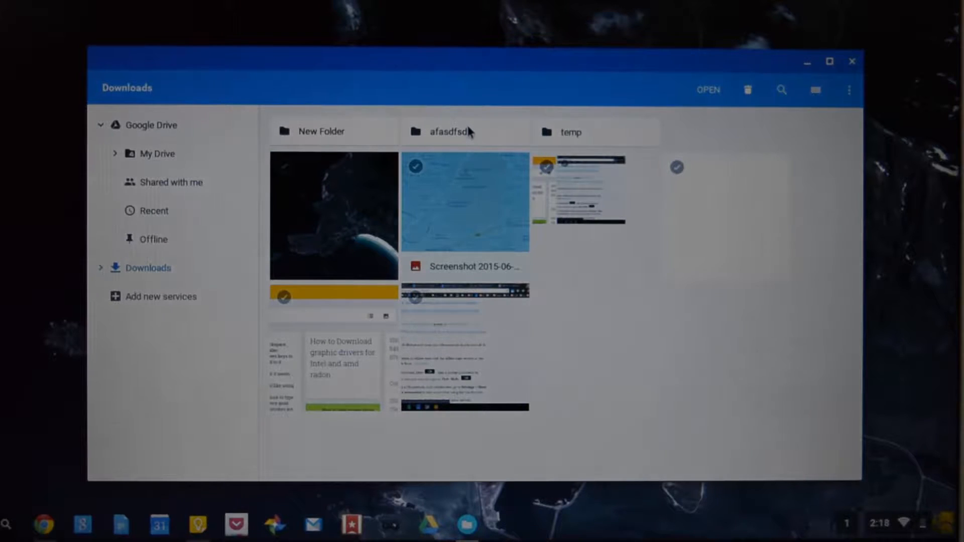
text(jsdjnsdnjns.png)
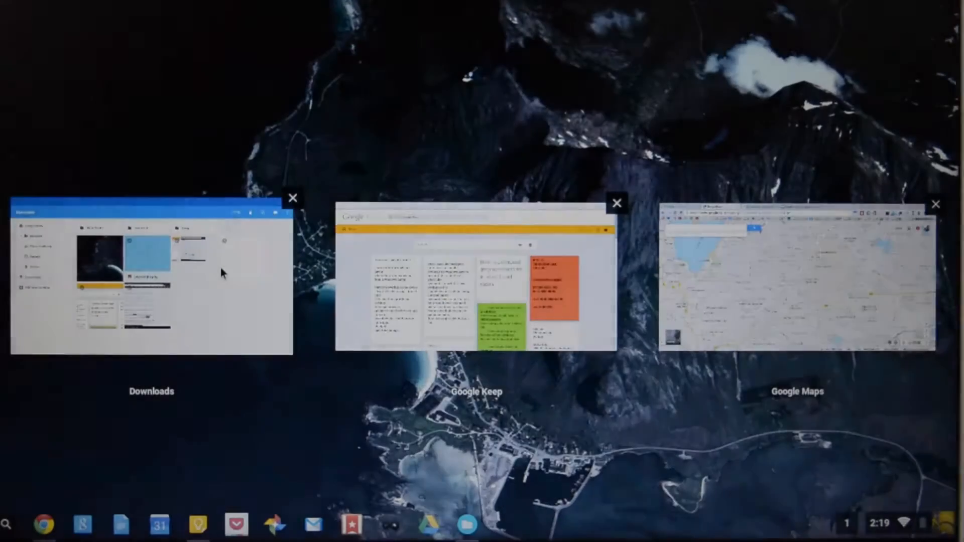
click(151, 271)
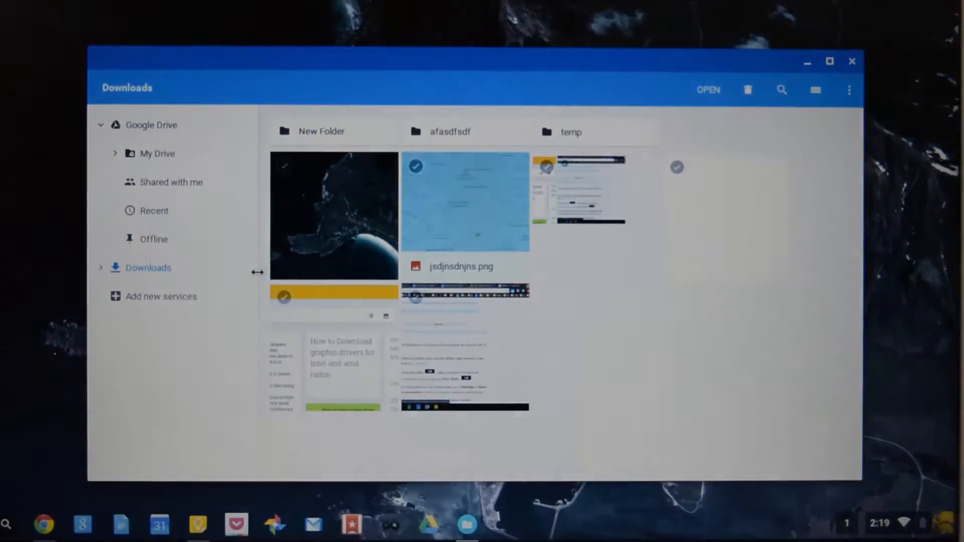